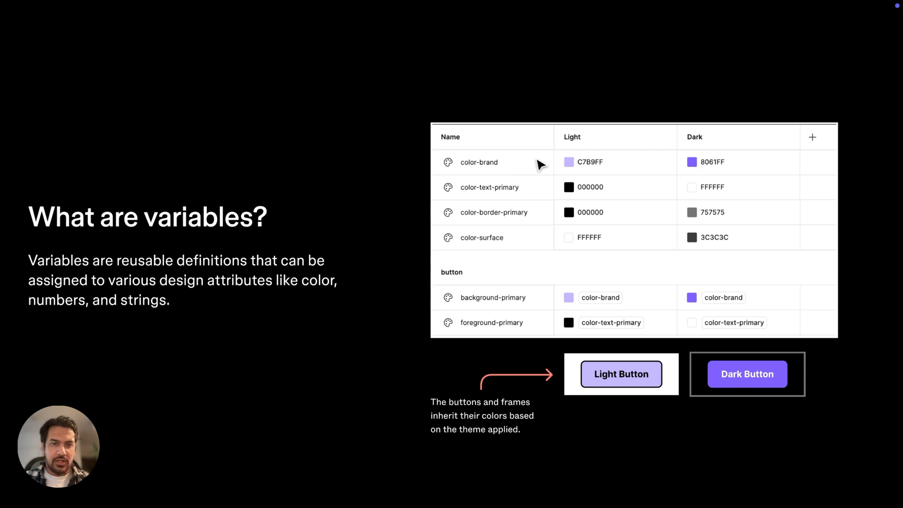
mouse_move(603, 175)
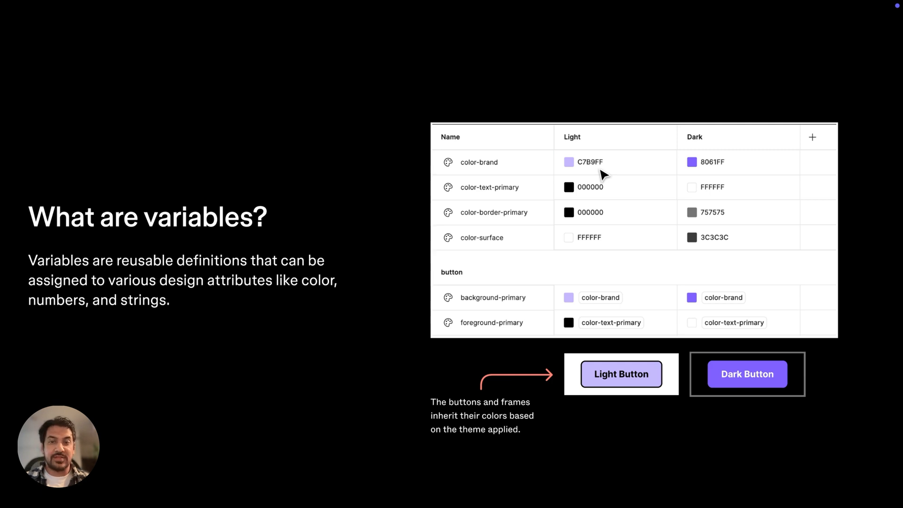
mouse_move(581, 296)
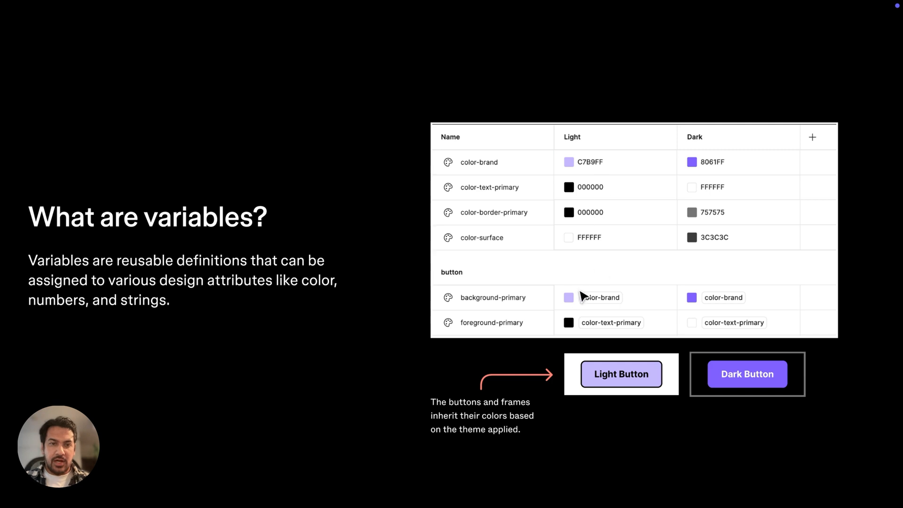
mouse_move(529, 312)
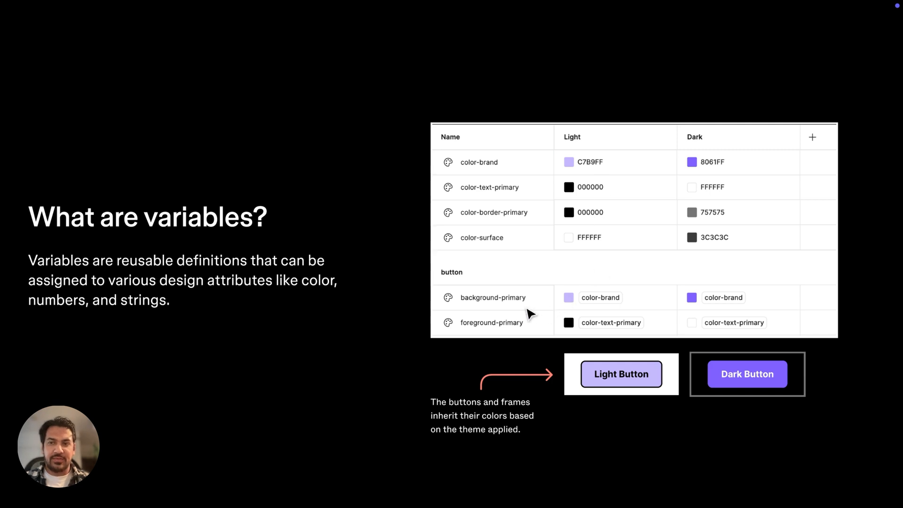
mouse_move(611, 309)
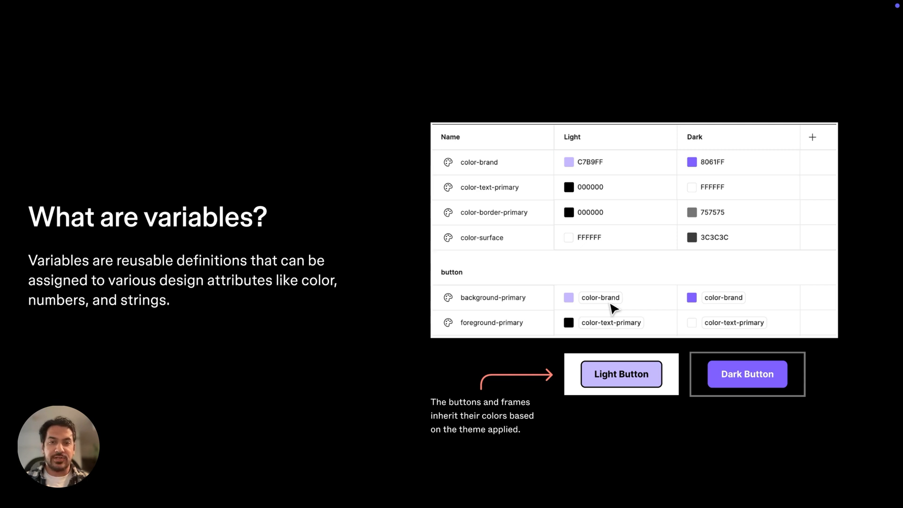
mouse_move(679, 160)
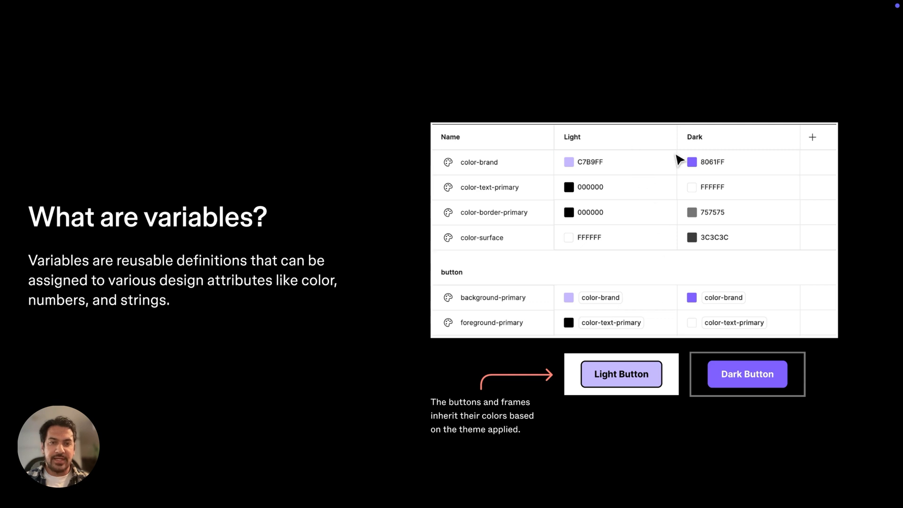
mouse_move(801, 160)
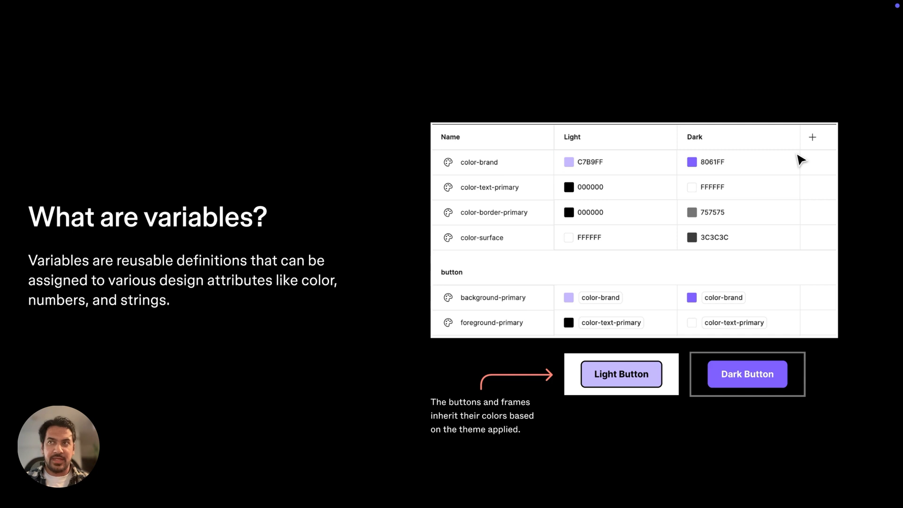
mouse_move(648, 418)
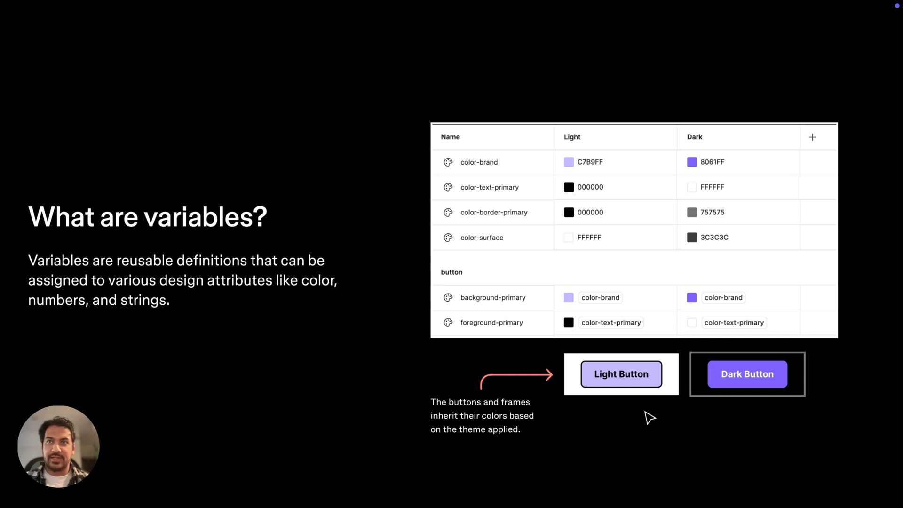
mouse_move(762, 418)
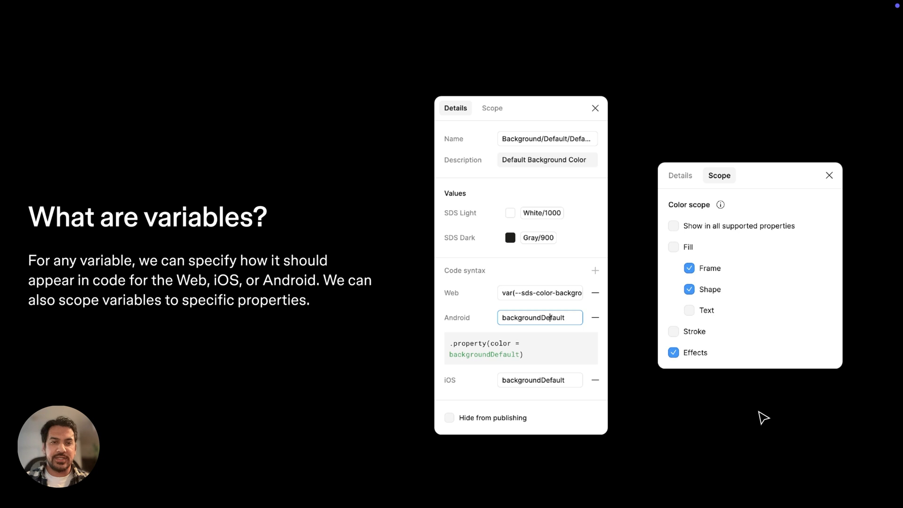
mouse_move(599, 199)
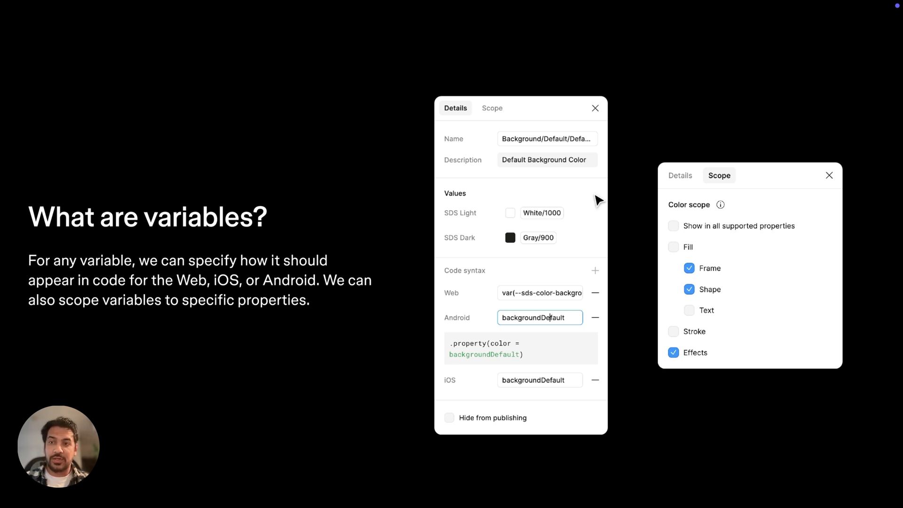
mouse_move(594, 320)
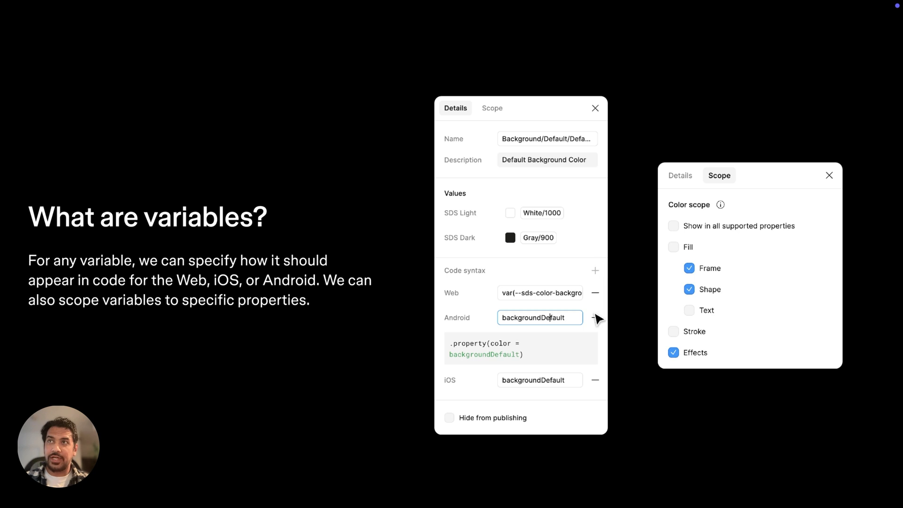
mouse_move(598, 394)
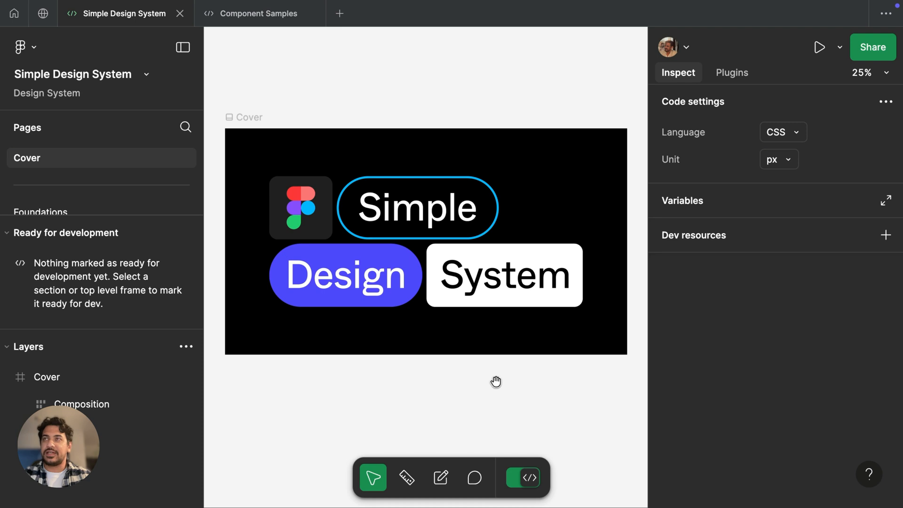
mouse_move(776, 321)
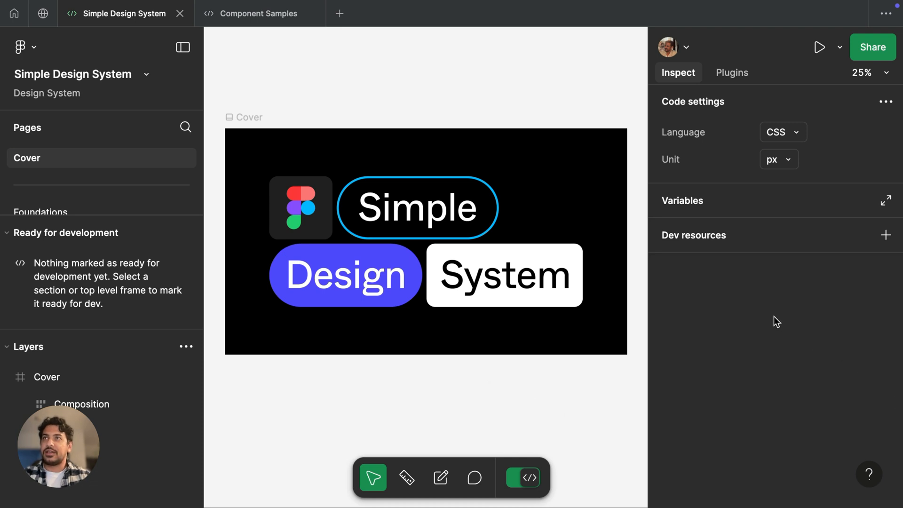
mouse_move(889, 199)
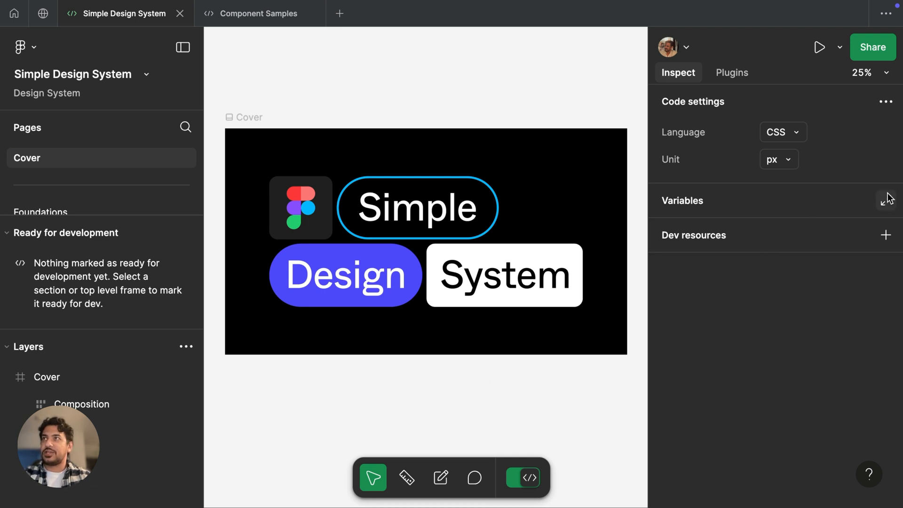
mouse_move(887, 200)
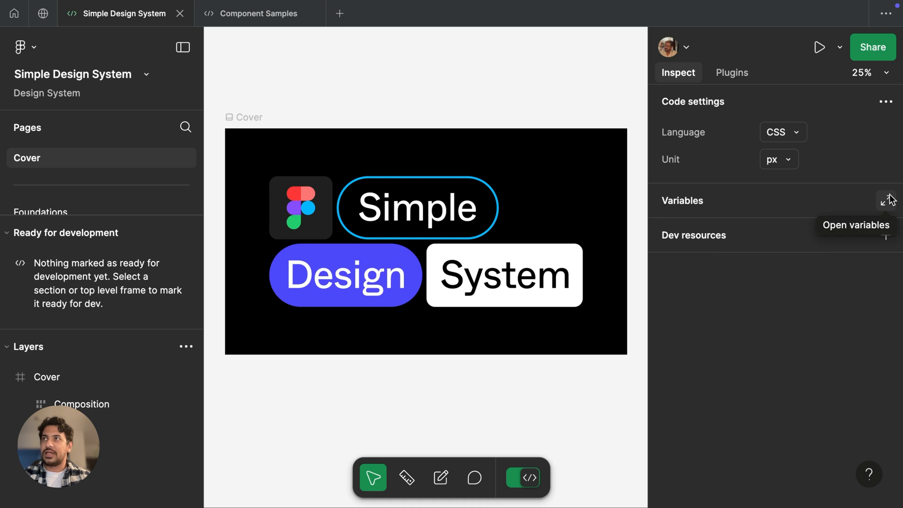
Step: Open the Simple Design System file's variables table from the Inspect panel
left_click(886, 200)
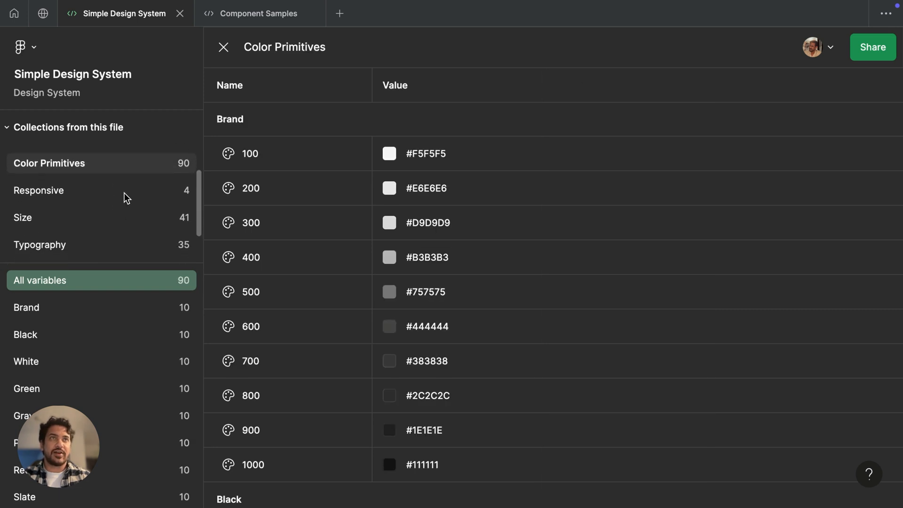
Step: Select the Color collection and show Variable details for Background/Default/Default
left_click(41, 245)
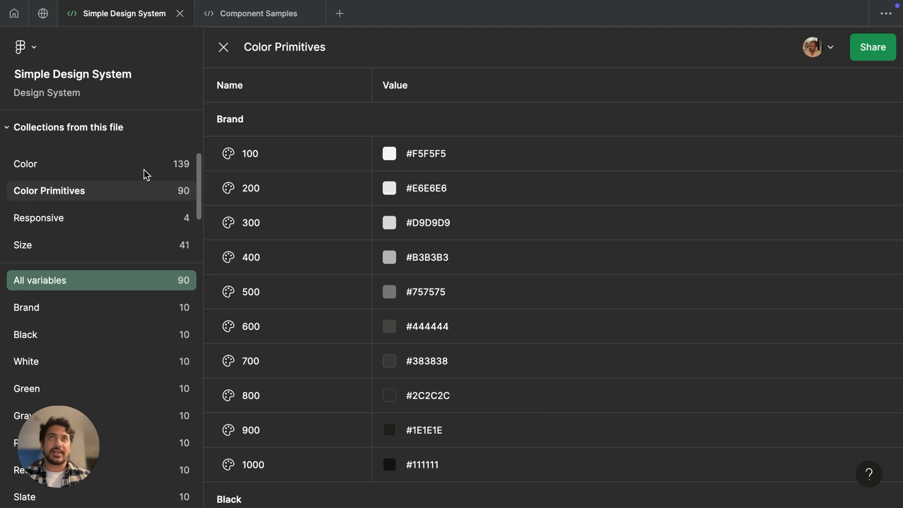
left_click(24, 163)
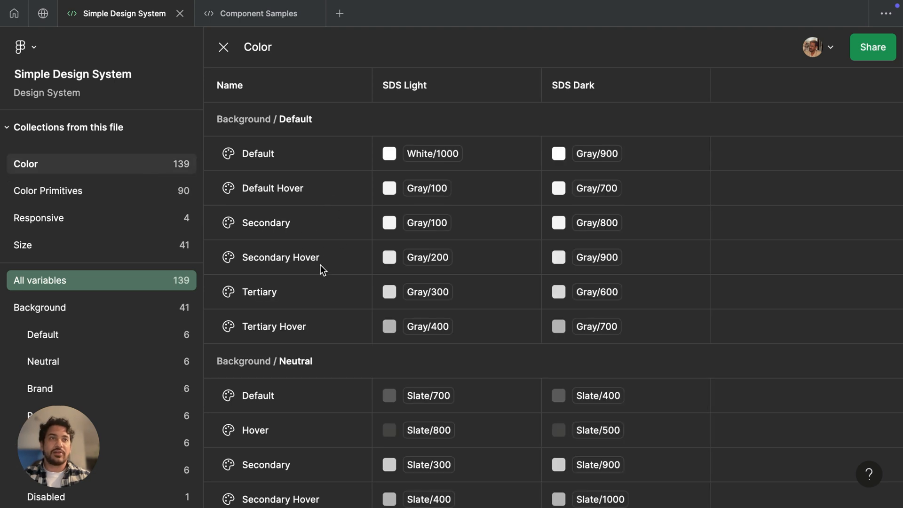
mouse_move(374, 121)
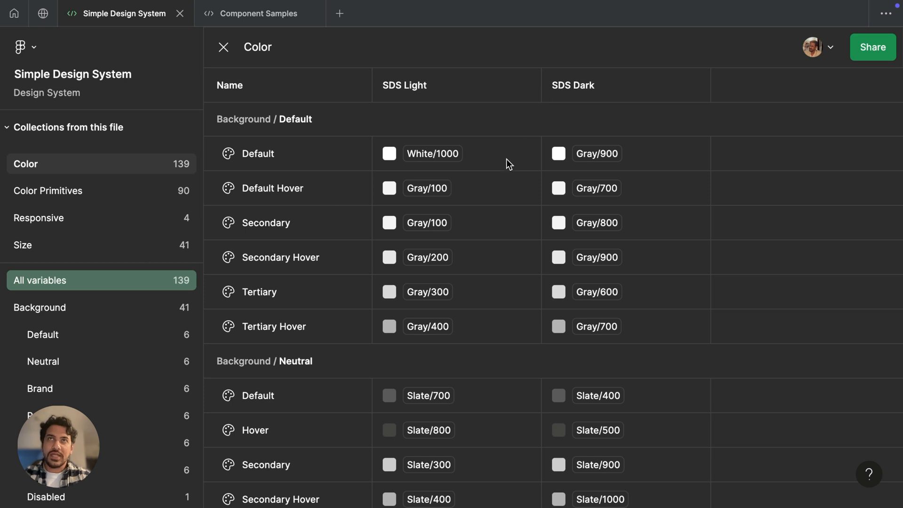
left_click(257, 153)
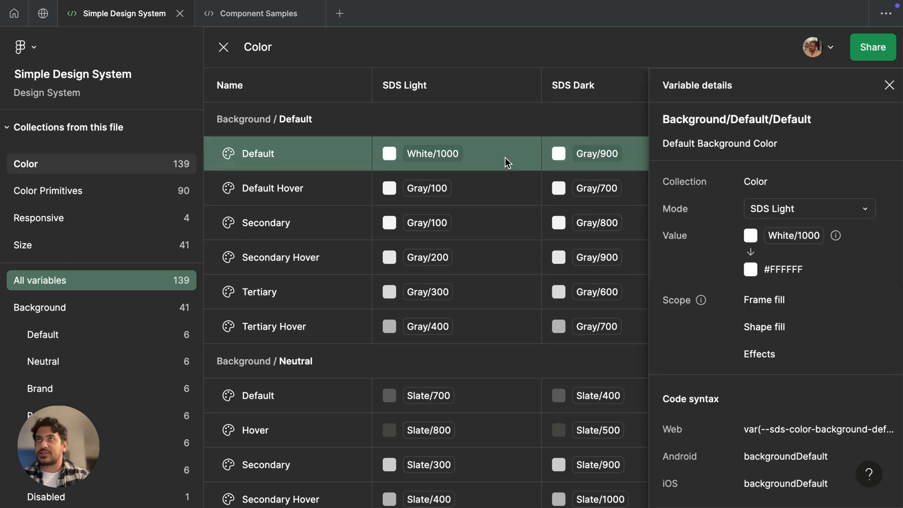
mouse_move(538, 177)
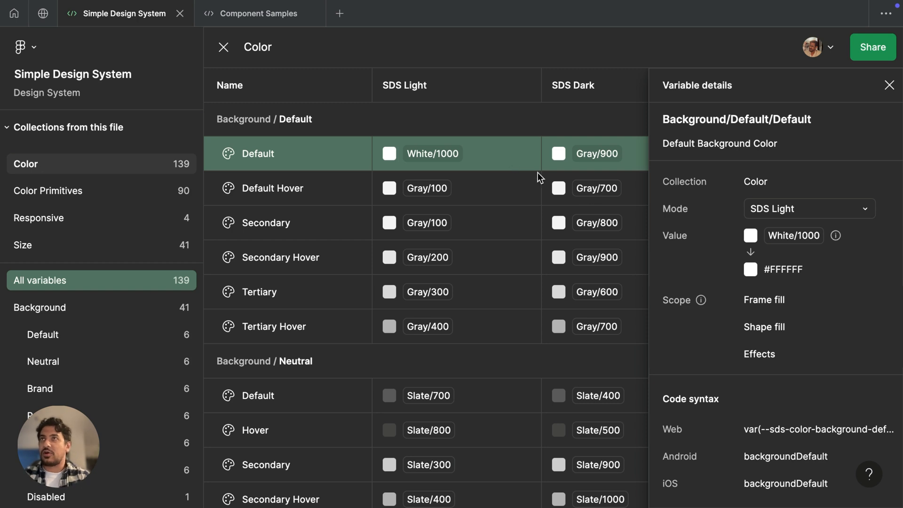
Step: Show the variable's SDS Light value, White/1000 (#FFFFFF), then move to the Component Samples file
left_click(809, 209)
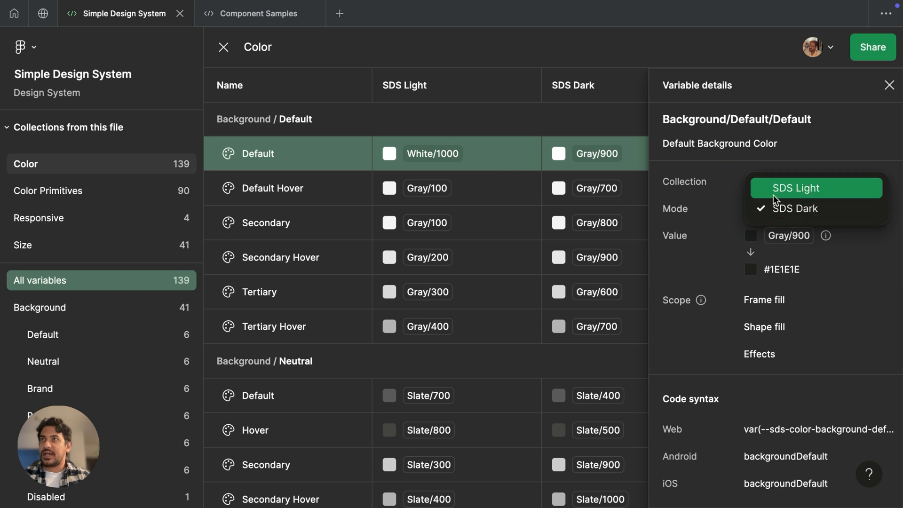
left_click(796, 188)
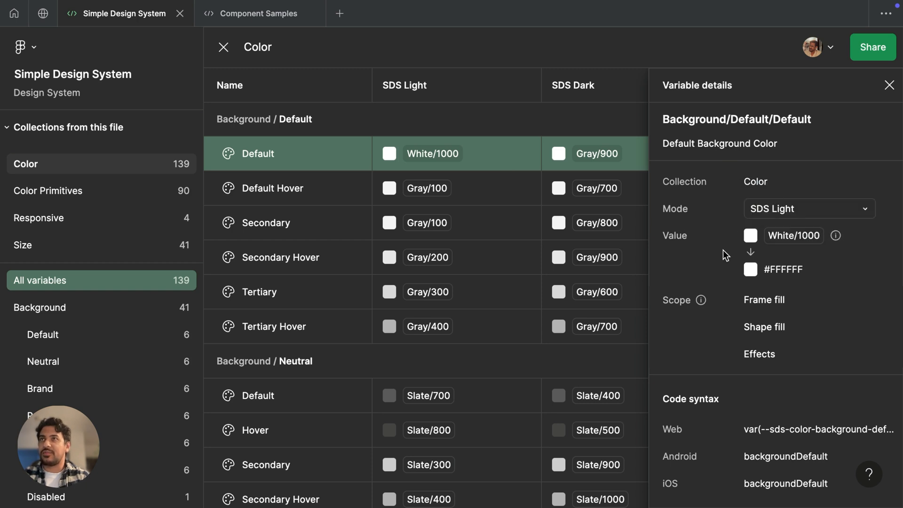
mouse_move(794, 235)
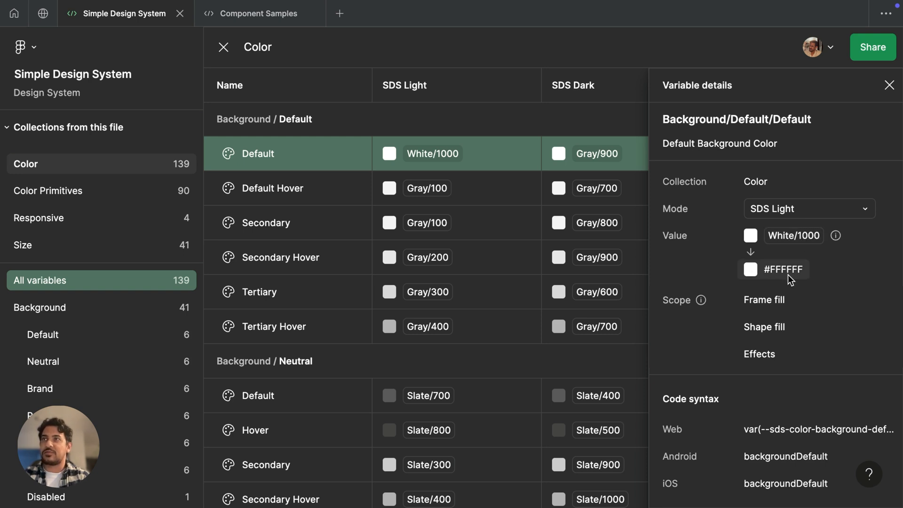
mouse_move(788, 283)
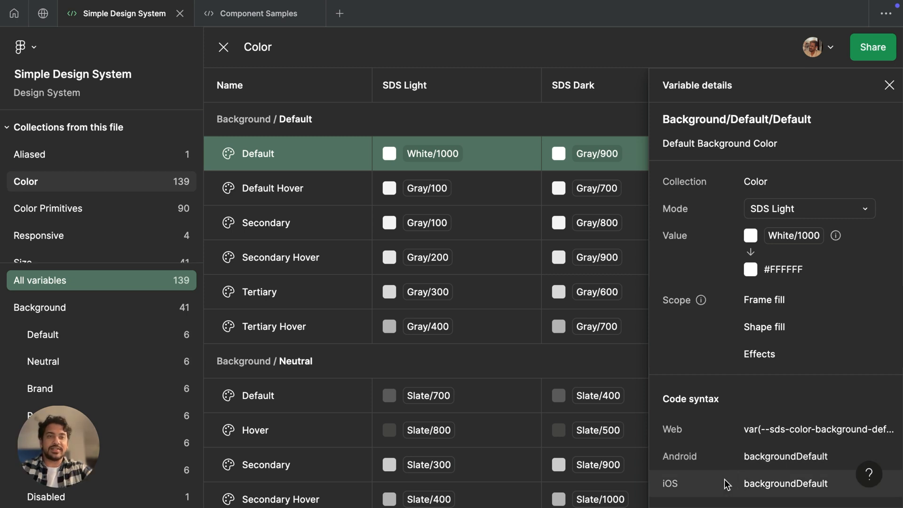
mouse_move(469, 240)
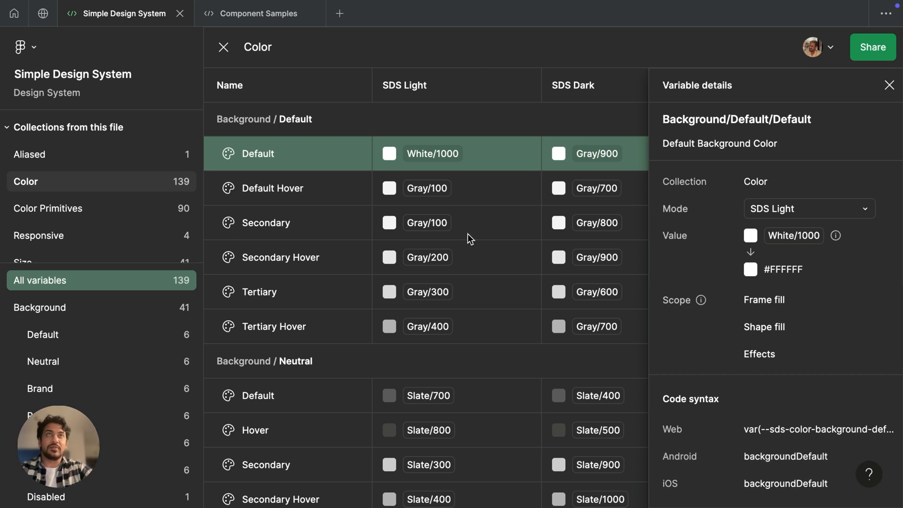
left_click(260, 13)
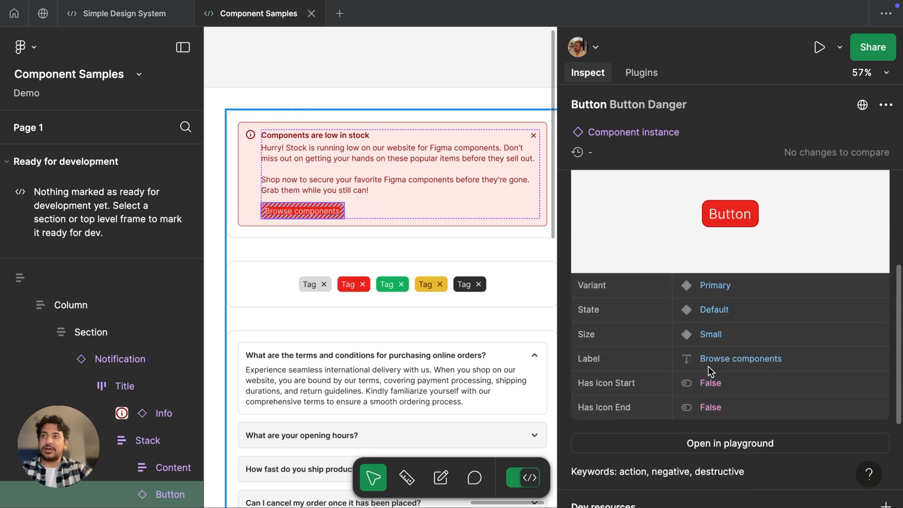
Step: Scroll the Button Danger Inspect panel down to its Layout and Style CSS snippets
scroll("down", 3)
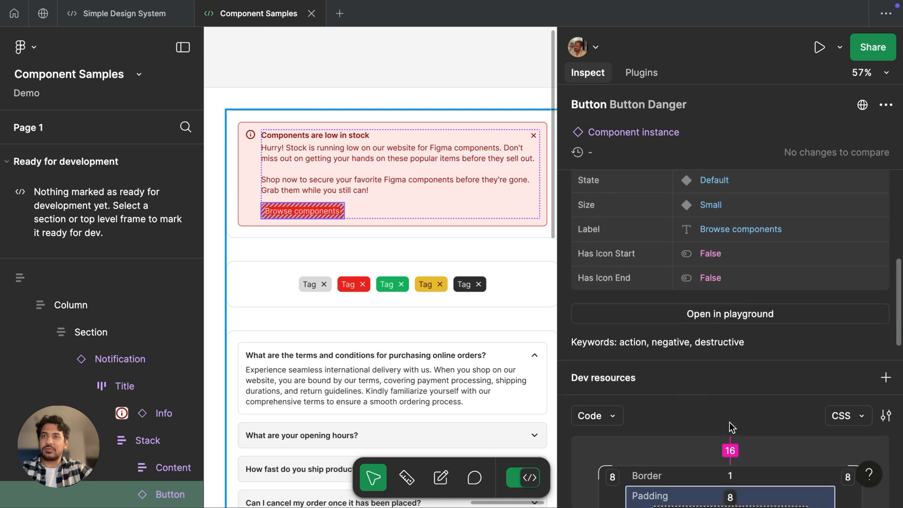
scroll("down", 3)
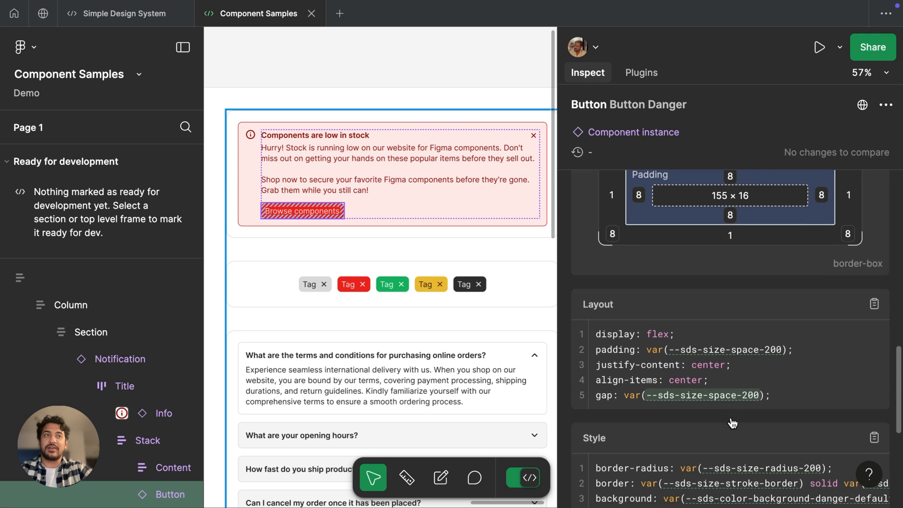
scroll("down", 3)
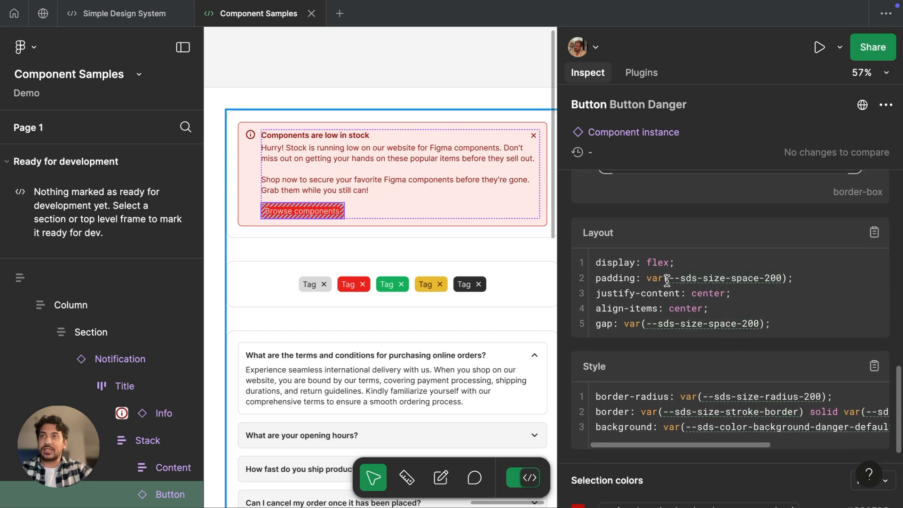
left_click(723, 278)
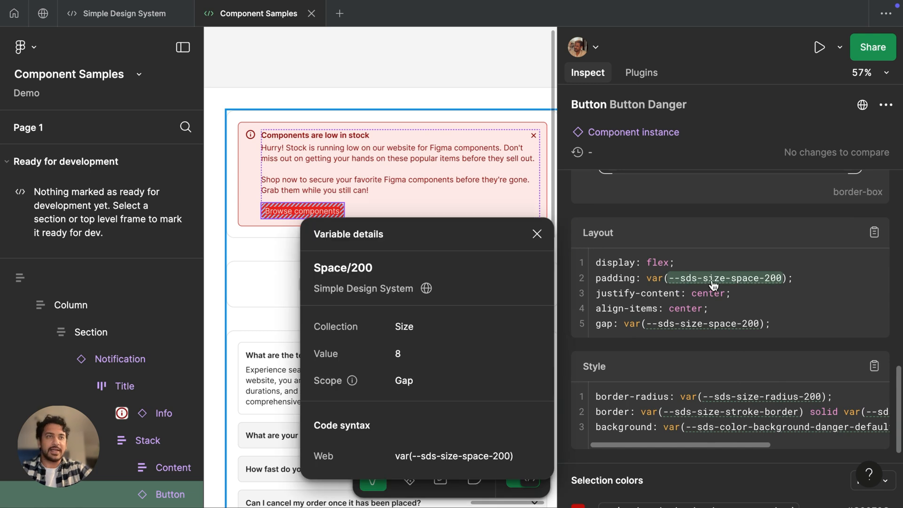
mouse_move(703, 282)
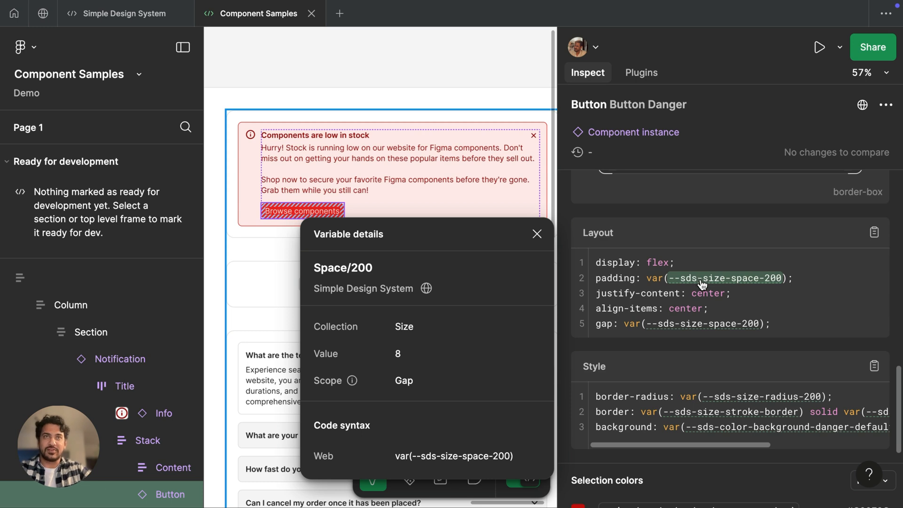
mouse_move(471, 301)
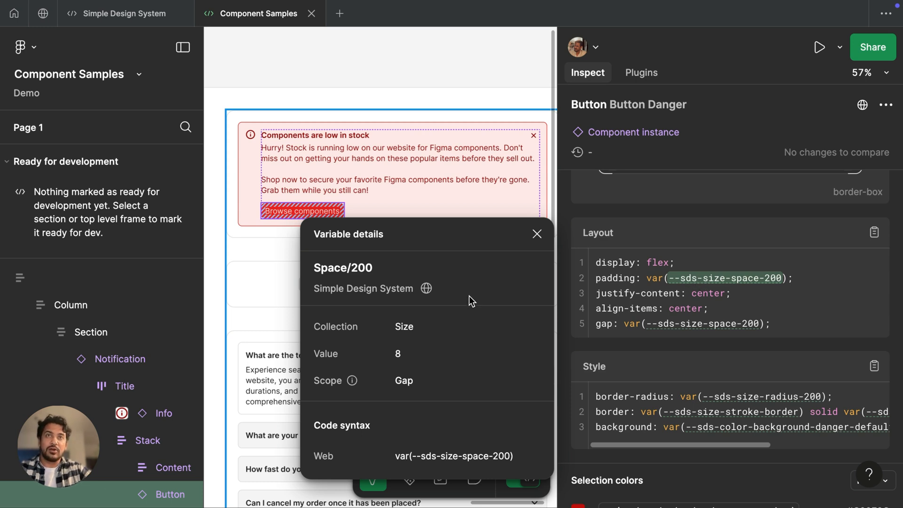
mouse_move(426, 291)
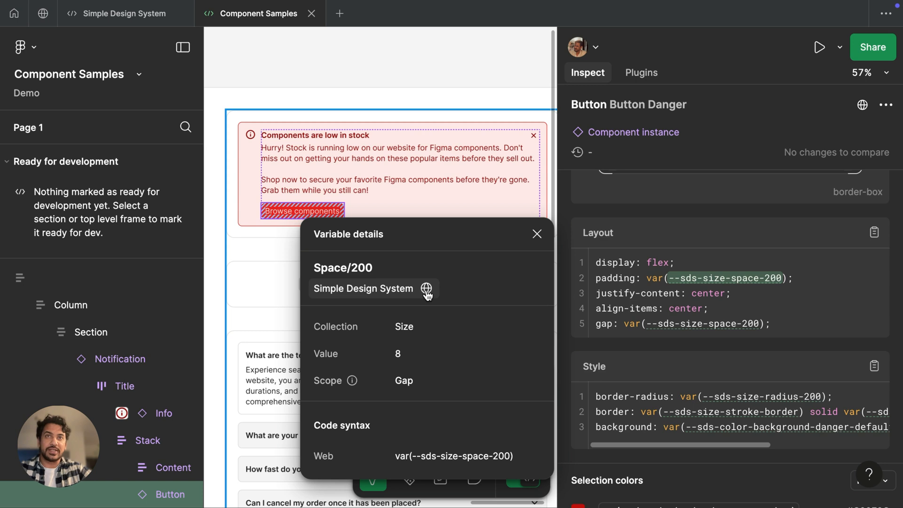
mouse_move(426, 289)
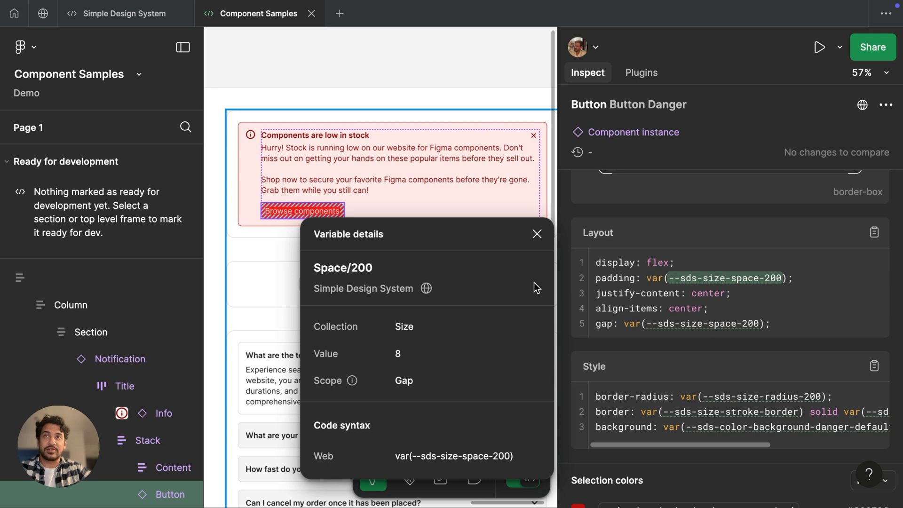
left_click(536, 234)
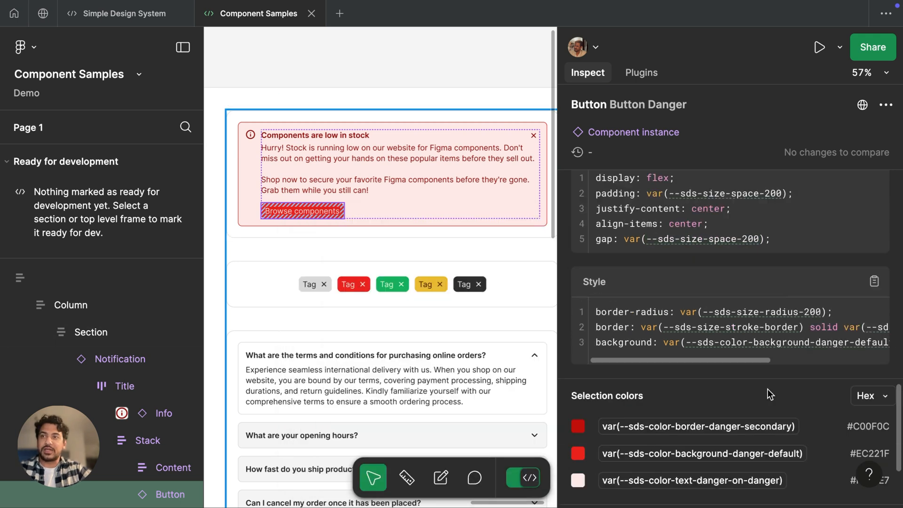
Step: Show the Border/Danger/Secondary color variable's details and its value in SDS Dark mode
left_click(816, 342)
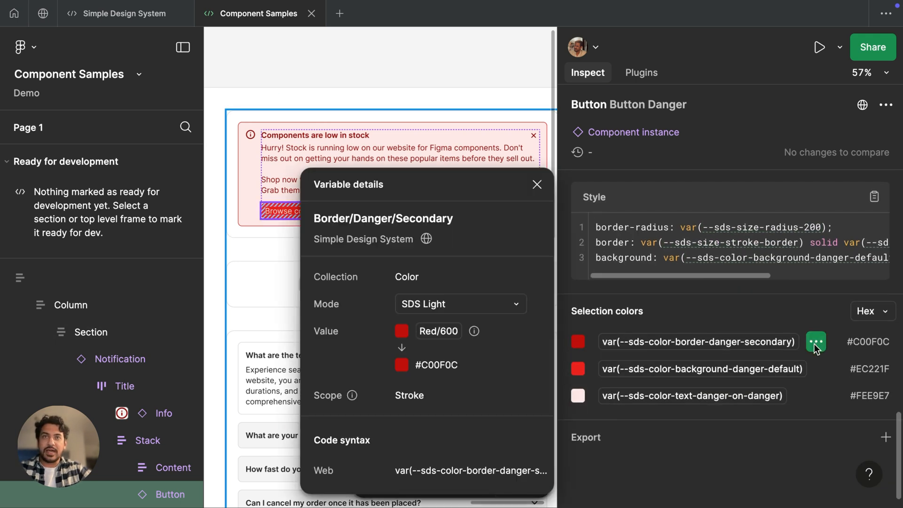
left_click(460, 304)
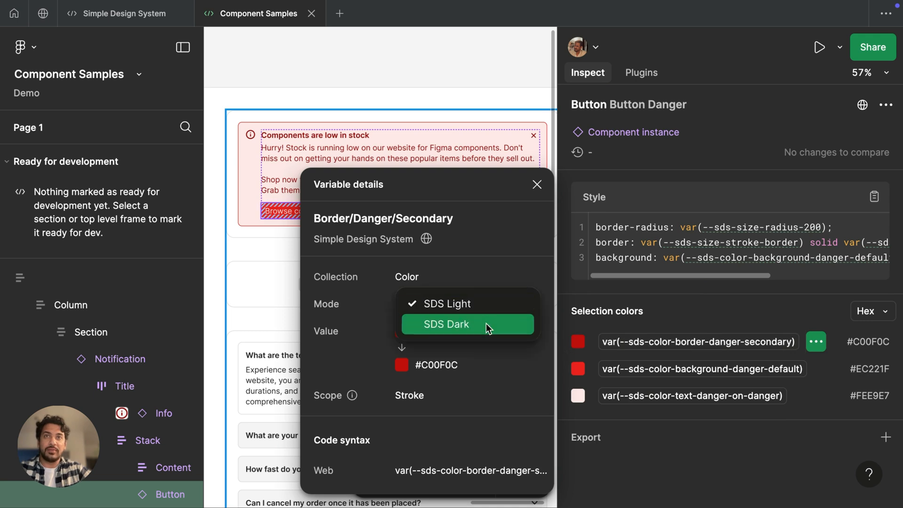
left_click(444, 323)
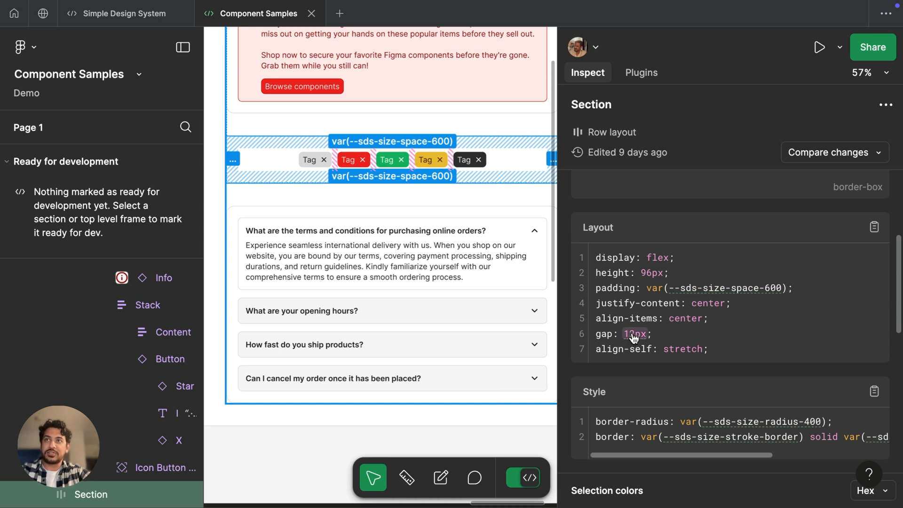
mouse_move(632, 337)
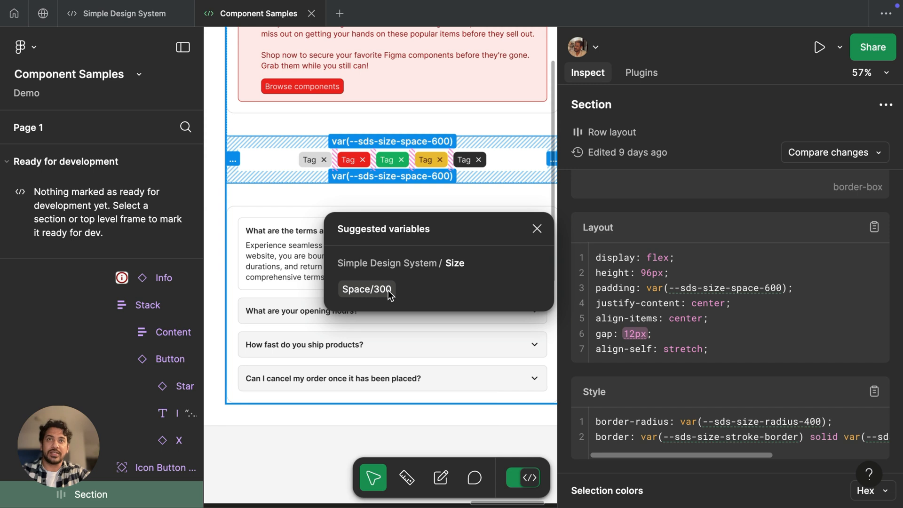
Step: Copy the suggested Space/300 variable for the hard-coded 12px gap to the clipboard
left_click(365, 289)
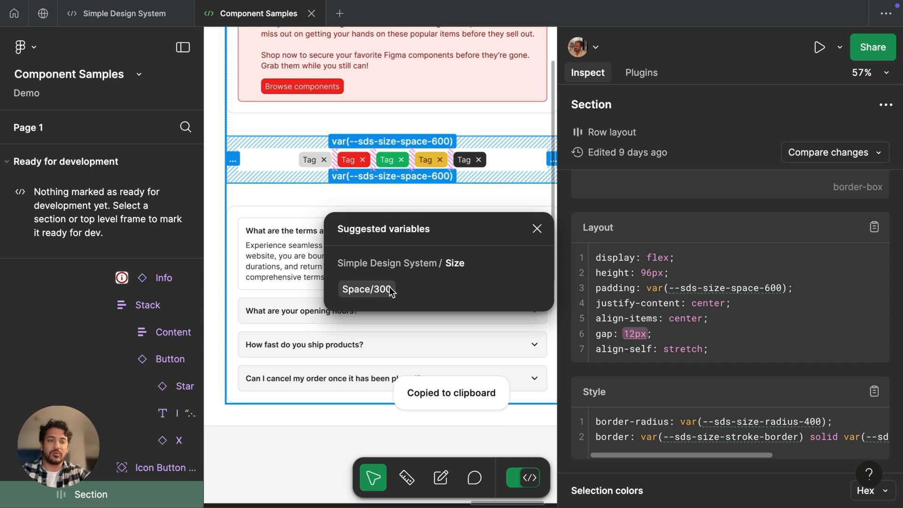